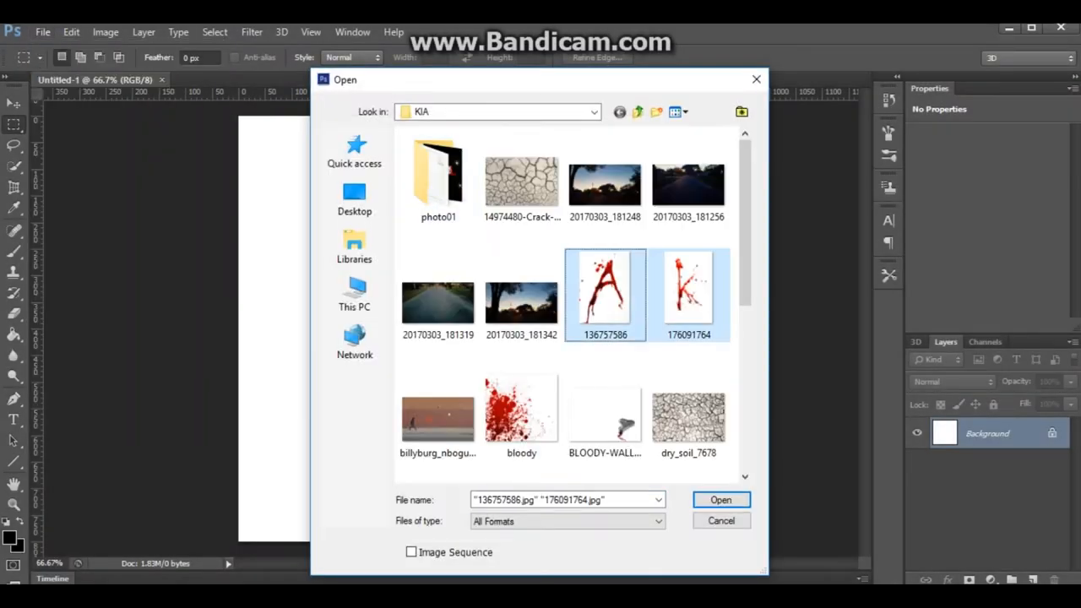
Open the letter A and K, blood splatter, wallpaper and dripping-letter images from the KIA folder.
scroll("down", 3)
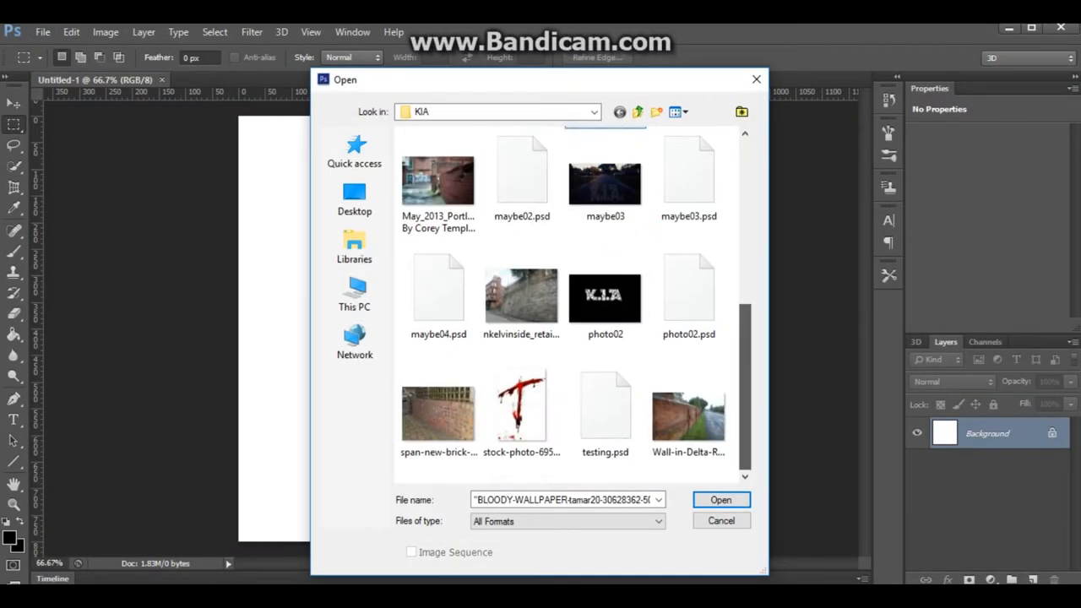
left_click(721, 500)
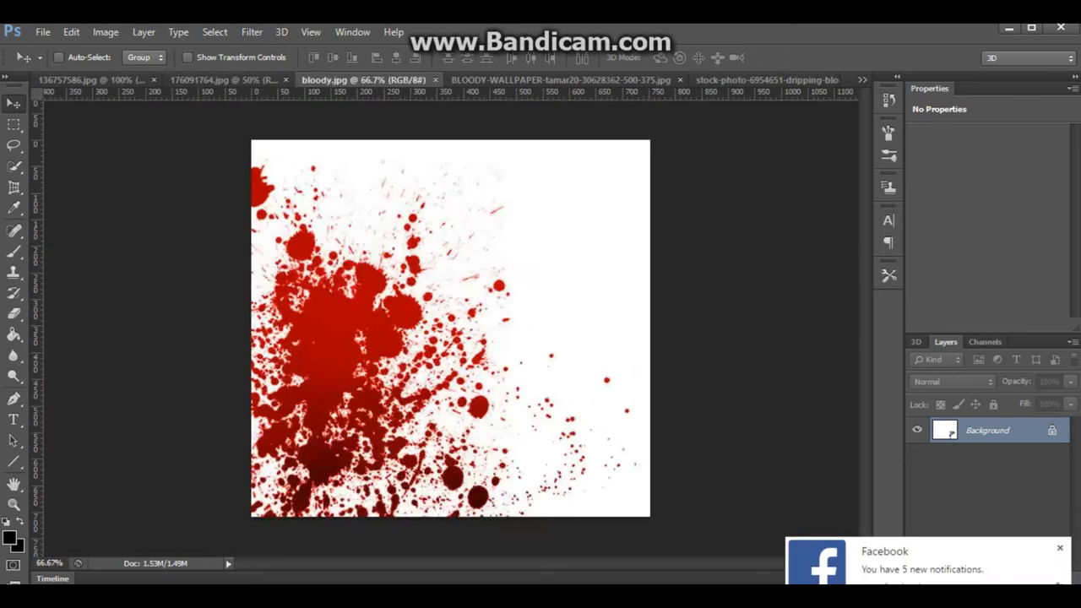
Switch through the open documents from the bloody letter A to the bleeding pistol image.
left_click(863, 79)
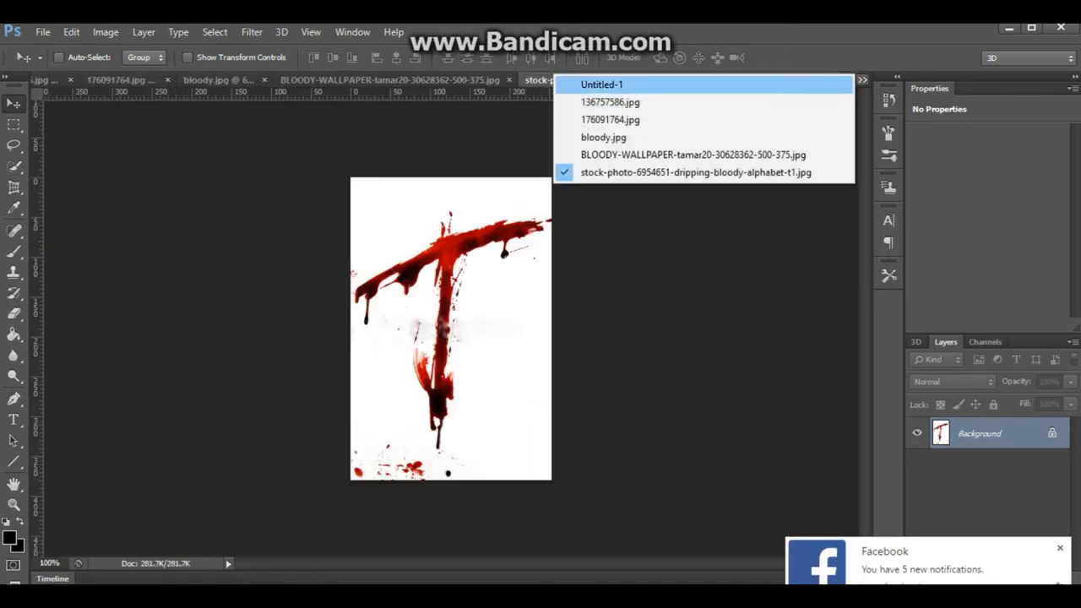
left_click(610, 102)
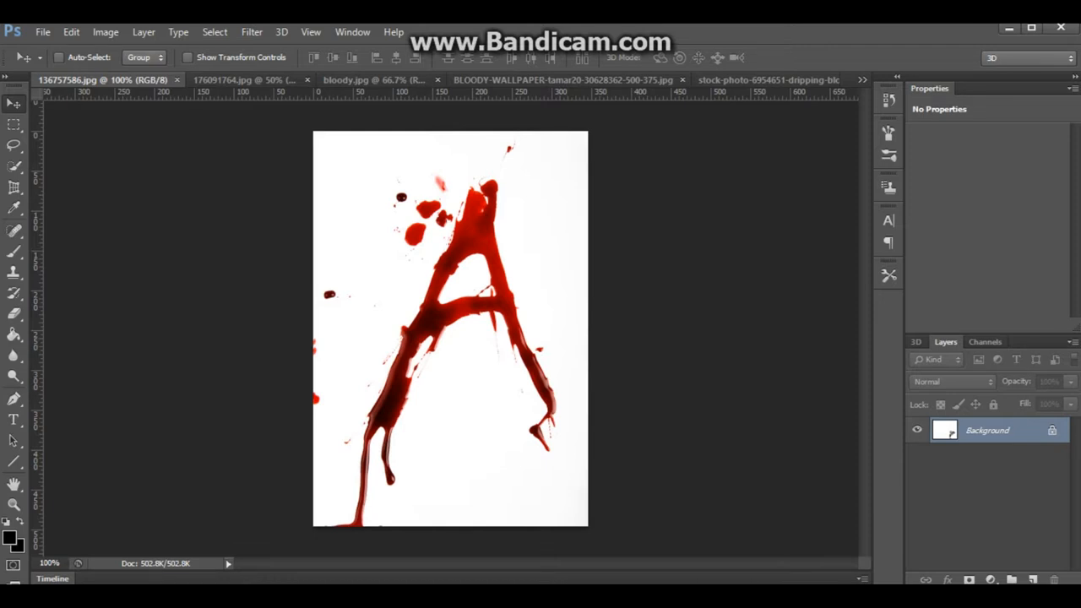
left_click(861, 79)
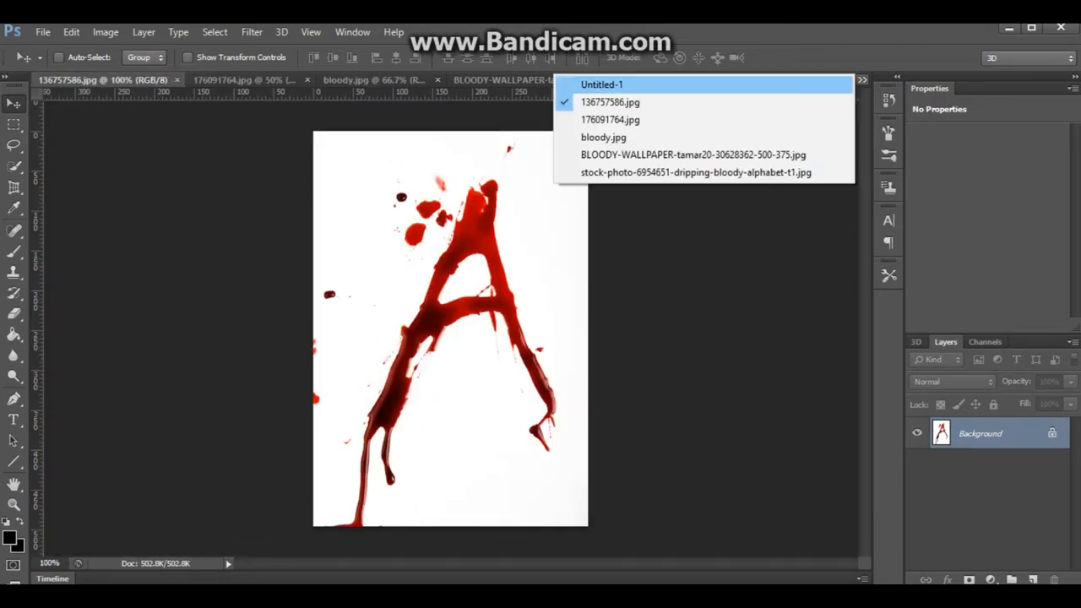
left_click(692, 155)
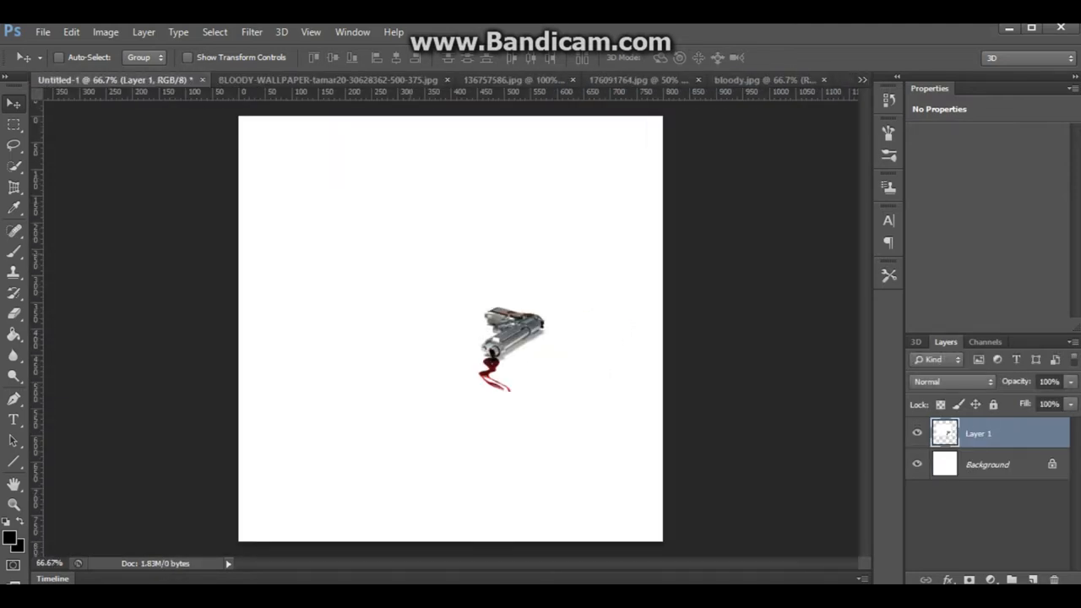
Free-transform Layer 1 to enlarge the pistol toward the lower right of the canvas.
key("ctrl+t")
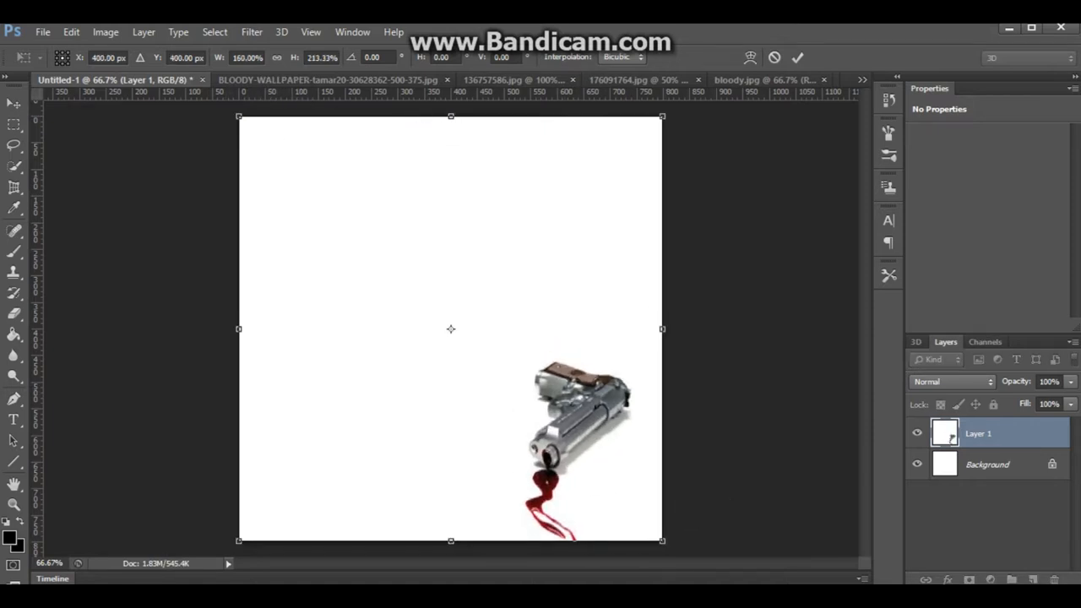
left_click(329, 80)
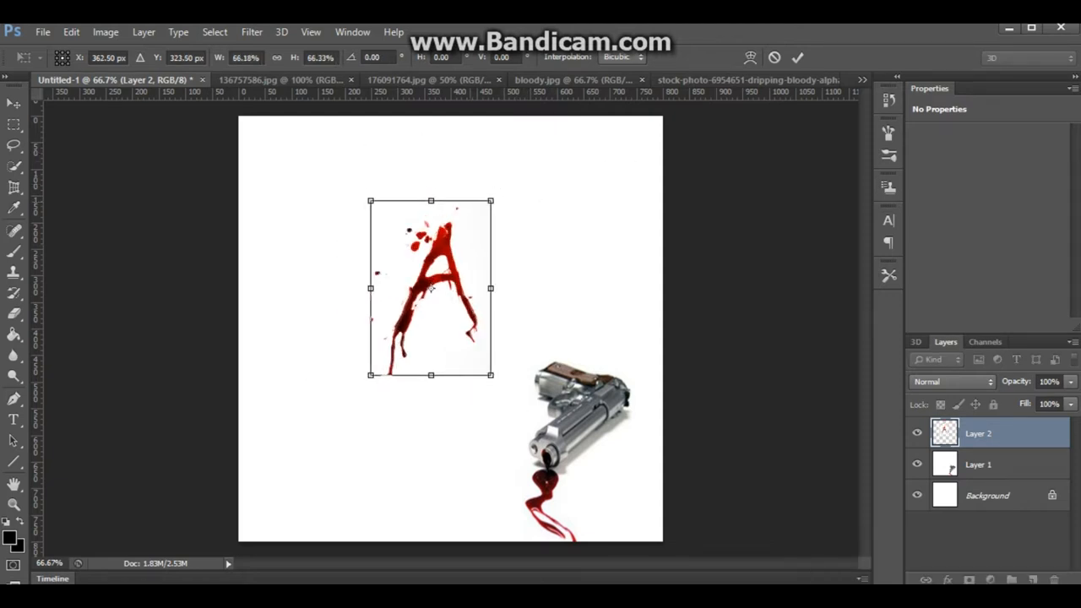
Skew letter A to the right, close the original A image, and bring up letter K.
left_click_drag(492, 201, 637, 226)
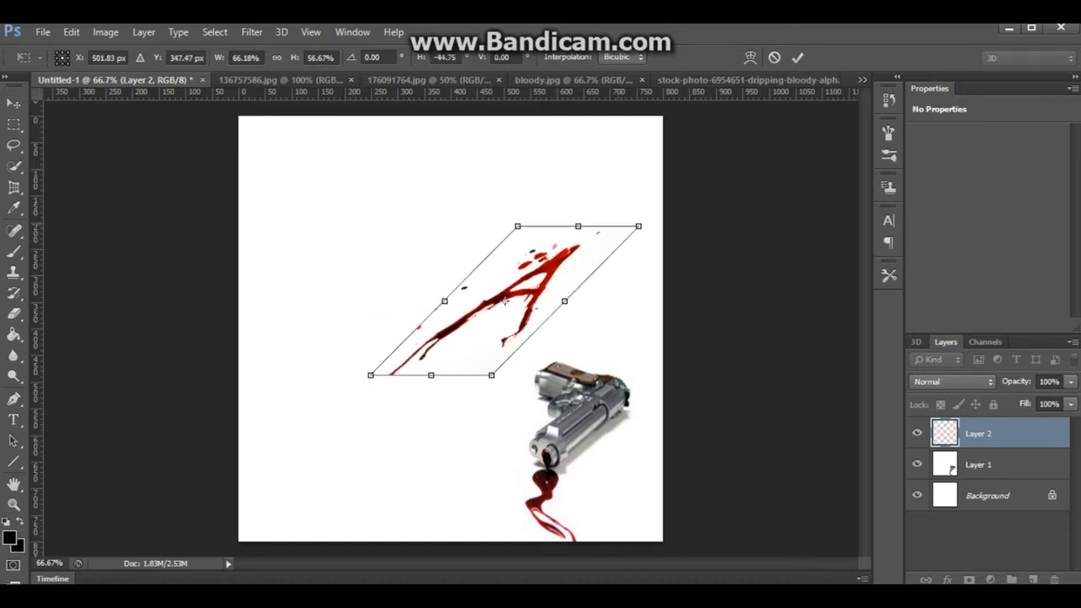
left_click_drag(503, 300, 528, 317)
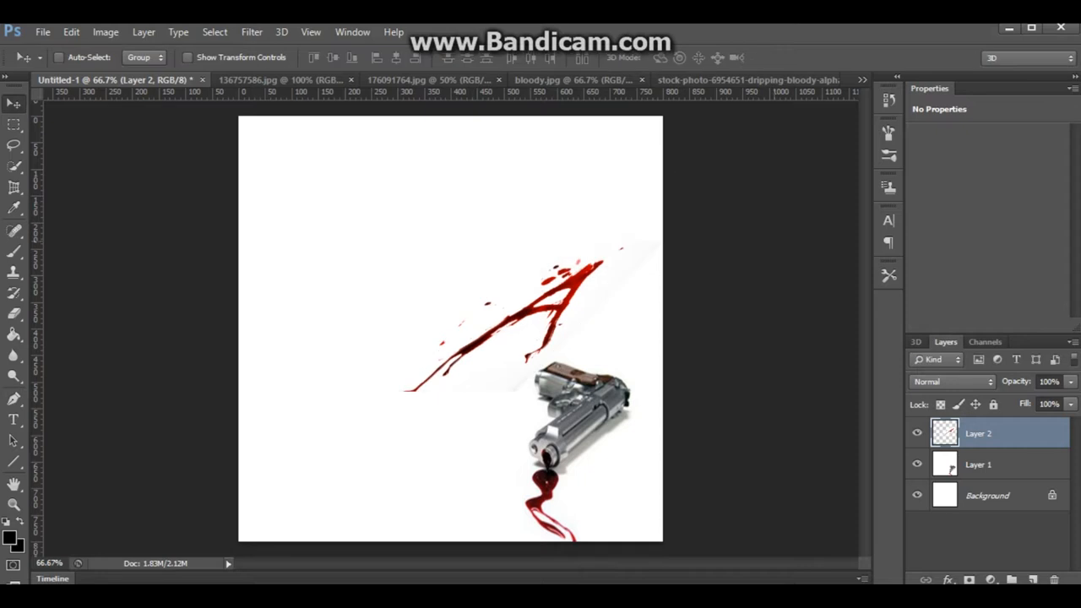
left_click(346, 80)
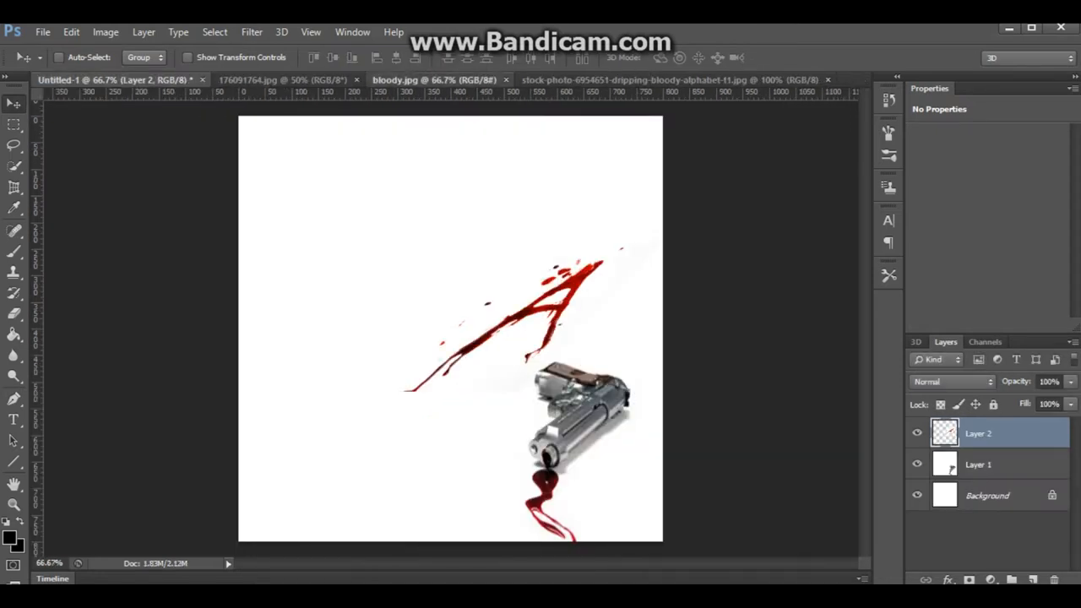
left_click(279, 79)
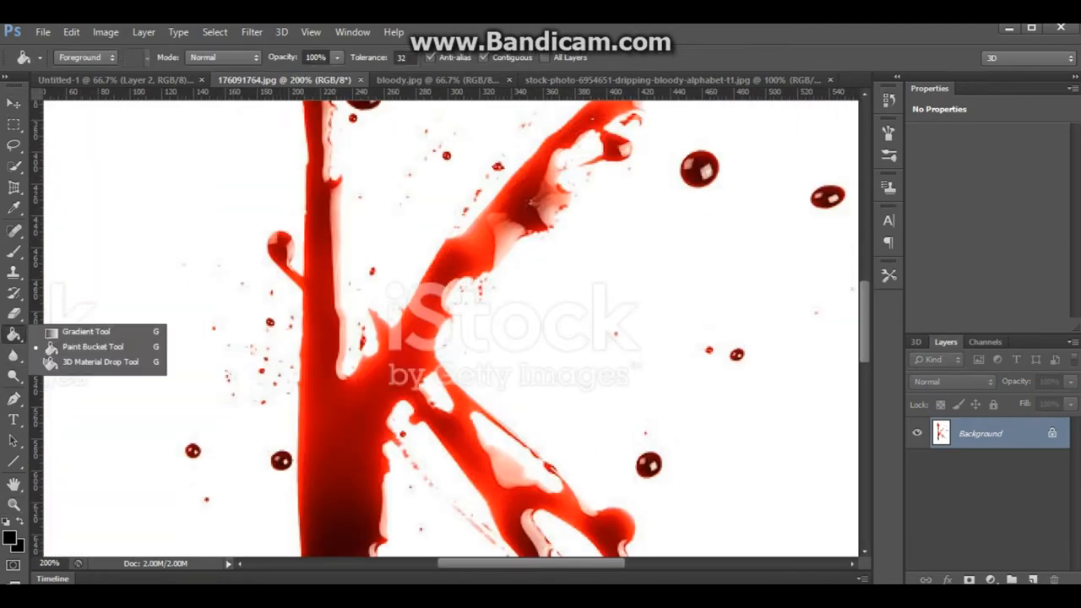
Brush red, then dark-red blood over the watermark crossing the K's strokes.
left_click(14, 250)
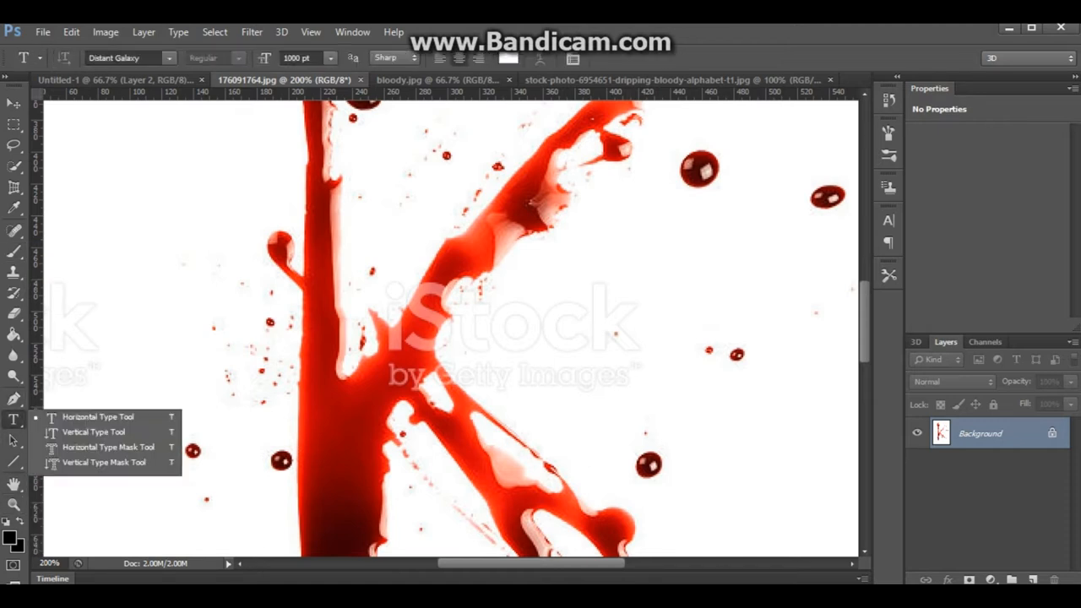
left_click(14, 271)
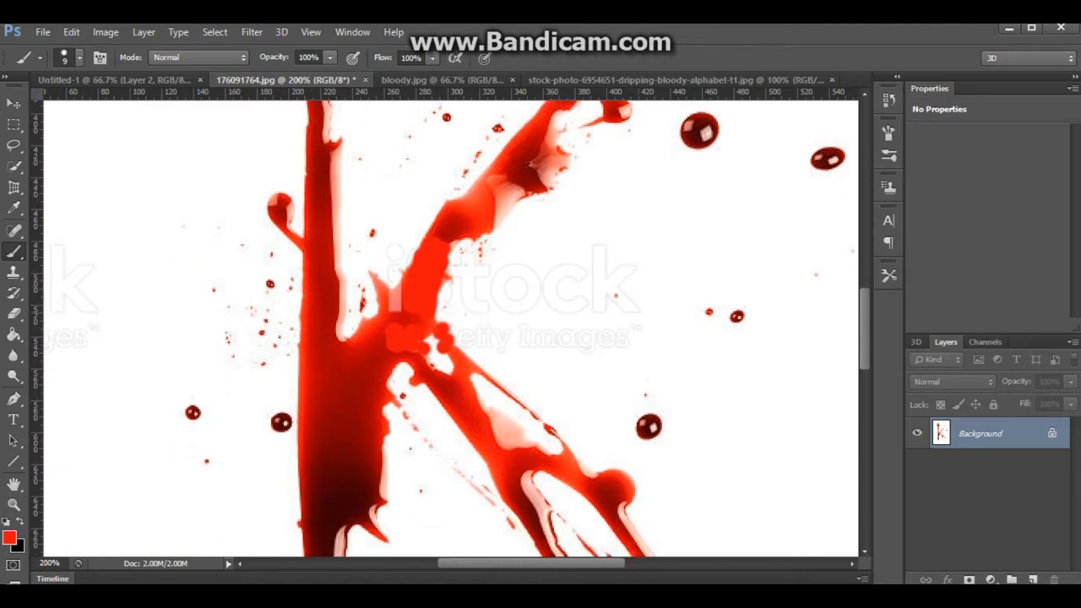
scroll("down", 3)
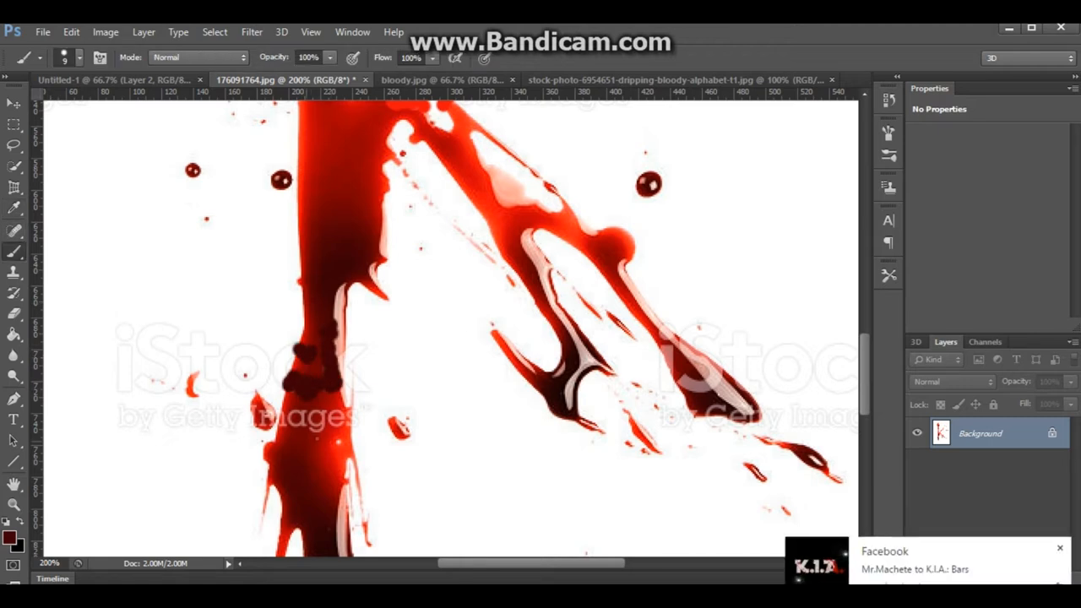
left_click(14, 207)
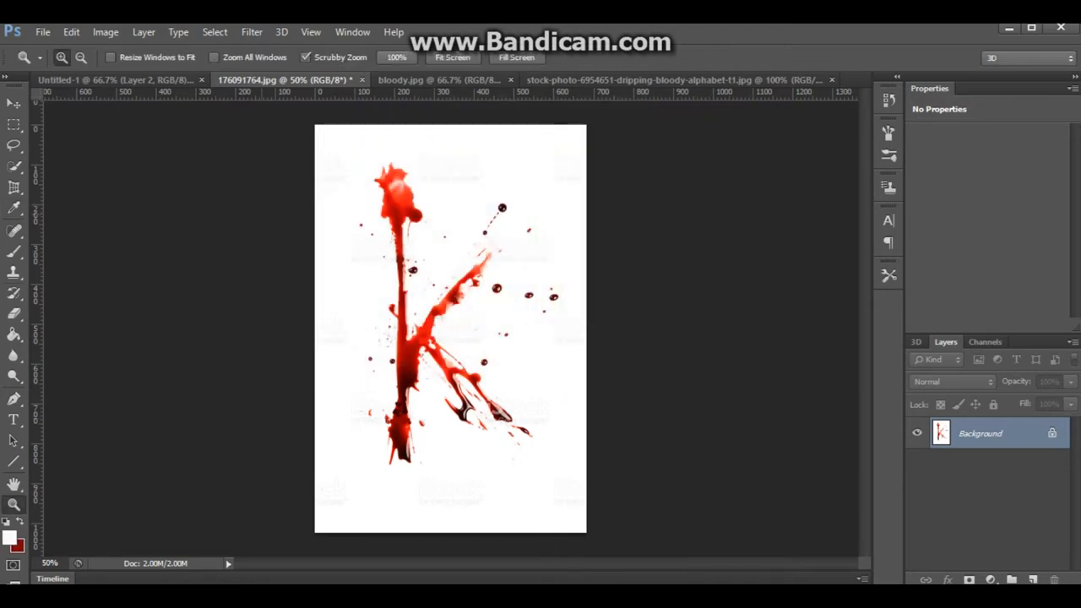
Pick foreground colours and paint the remaining watermark with a dark blood colour.
left_click(14, 251)
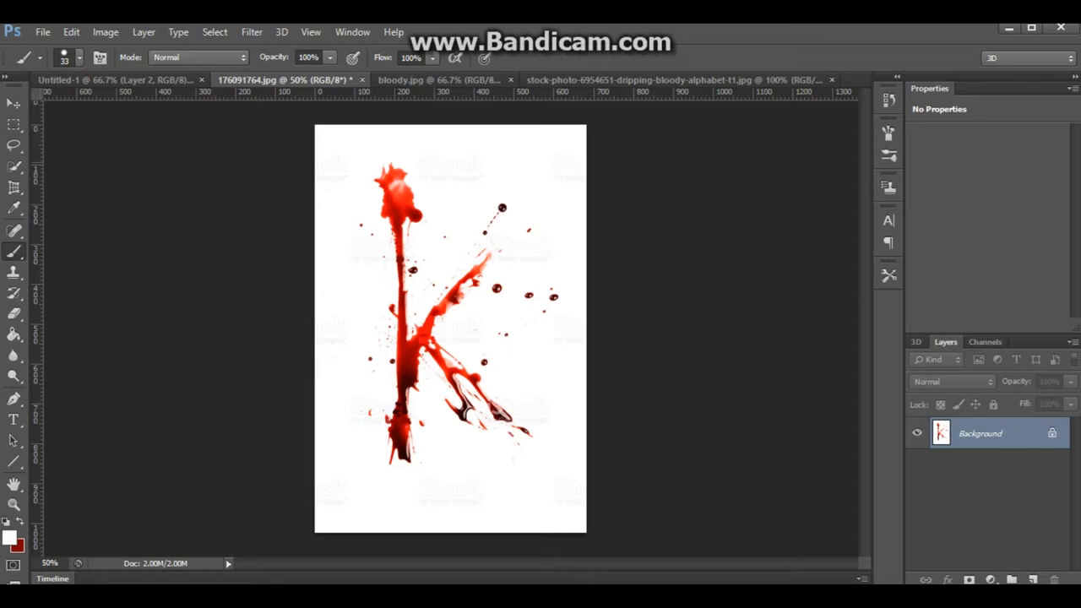
left_click(20, 552)
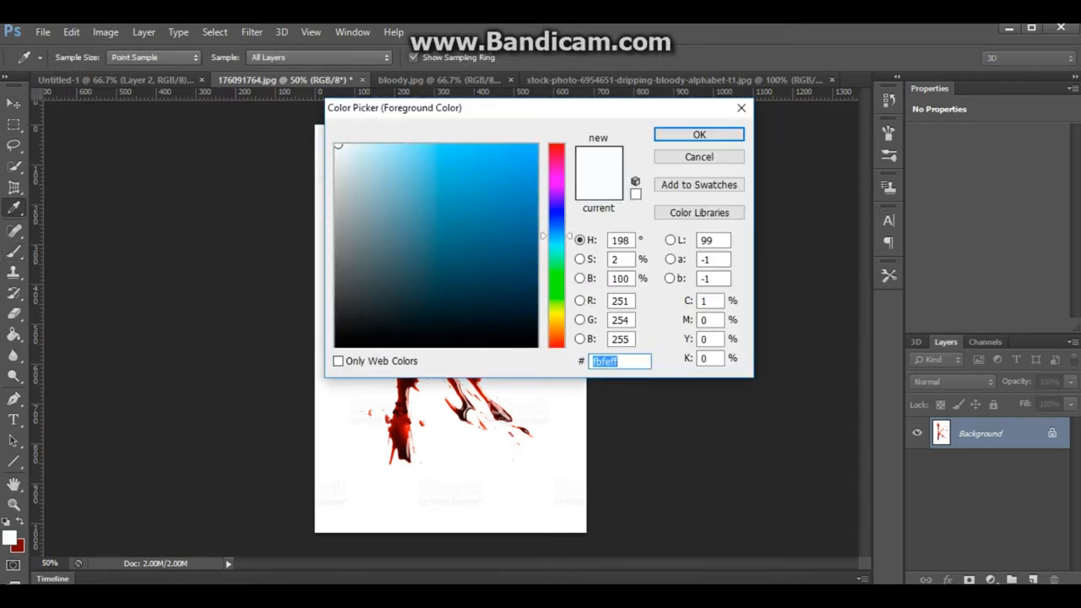
left_click(698, 134)
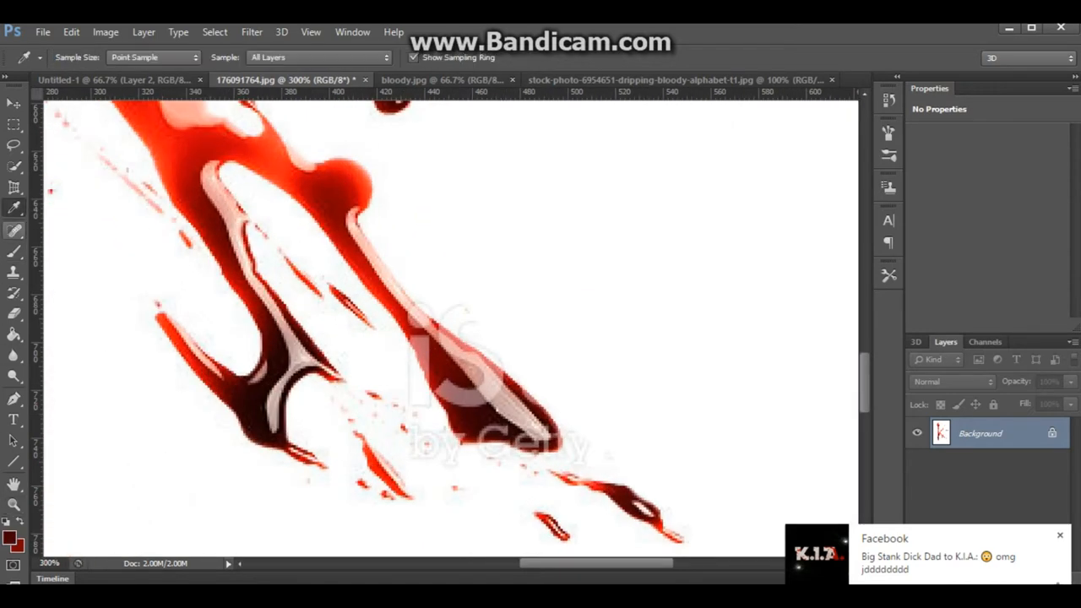
left_click(14, 252)
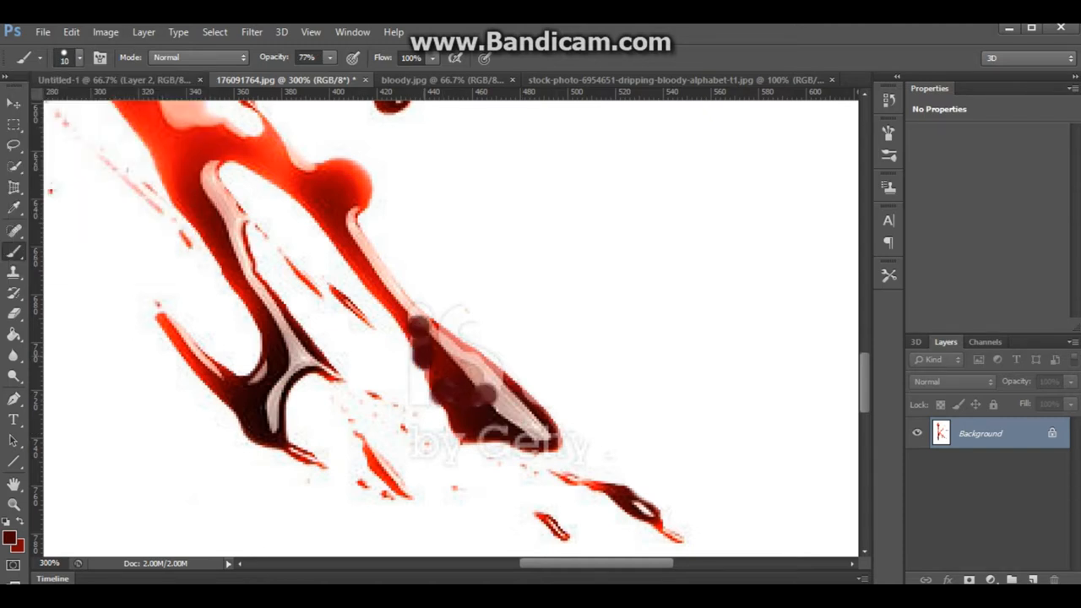
left_click(473, 389)
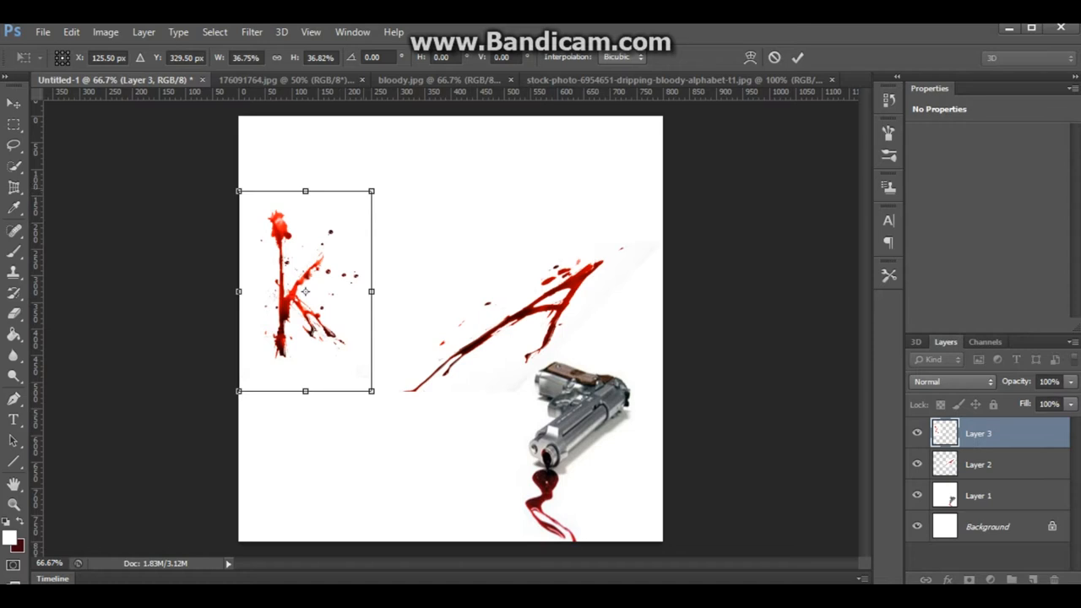
Ctrl-drag the K's top handles rightward to match the A's slant, then commit.
left_click_drag(305, 291, 321, 292)
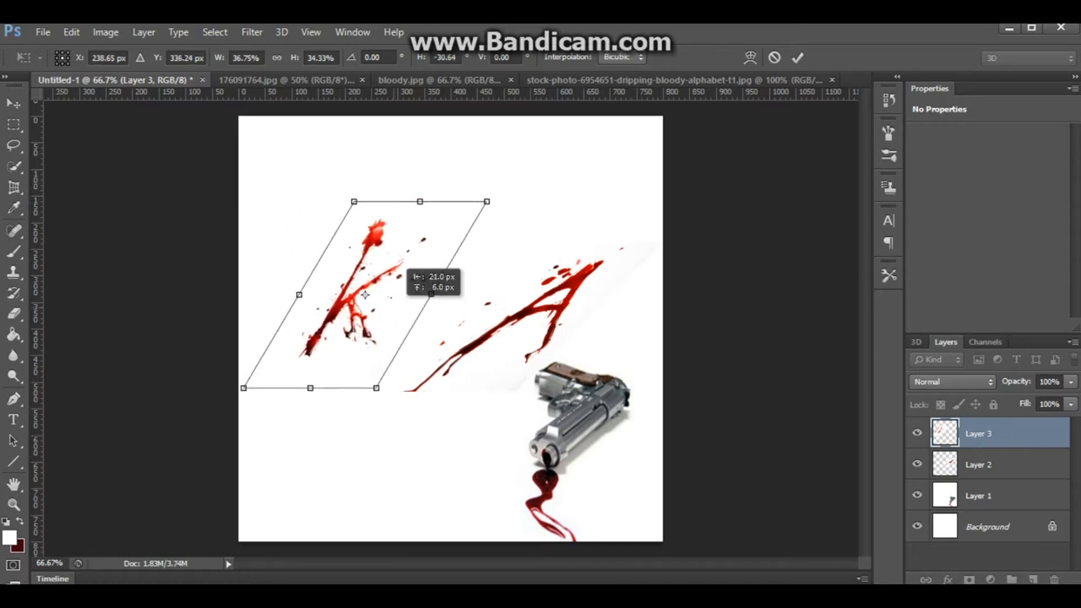
left_click_drag(364, 296, 380, 298)
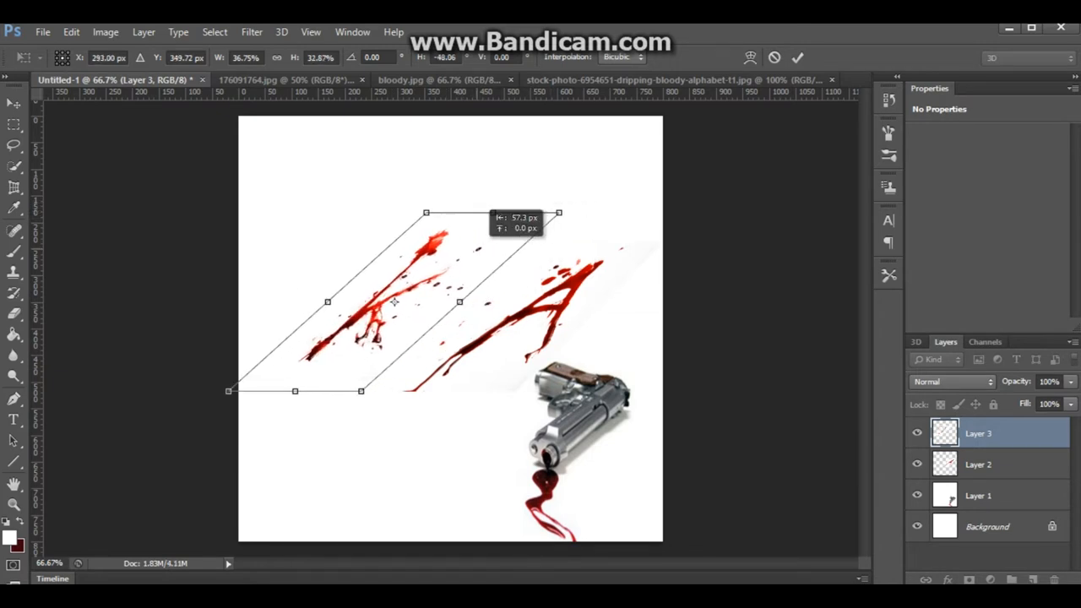
left_click_drag(393, 301, 338, 302)
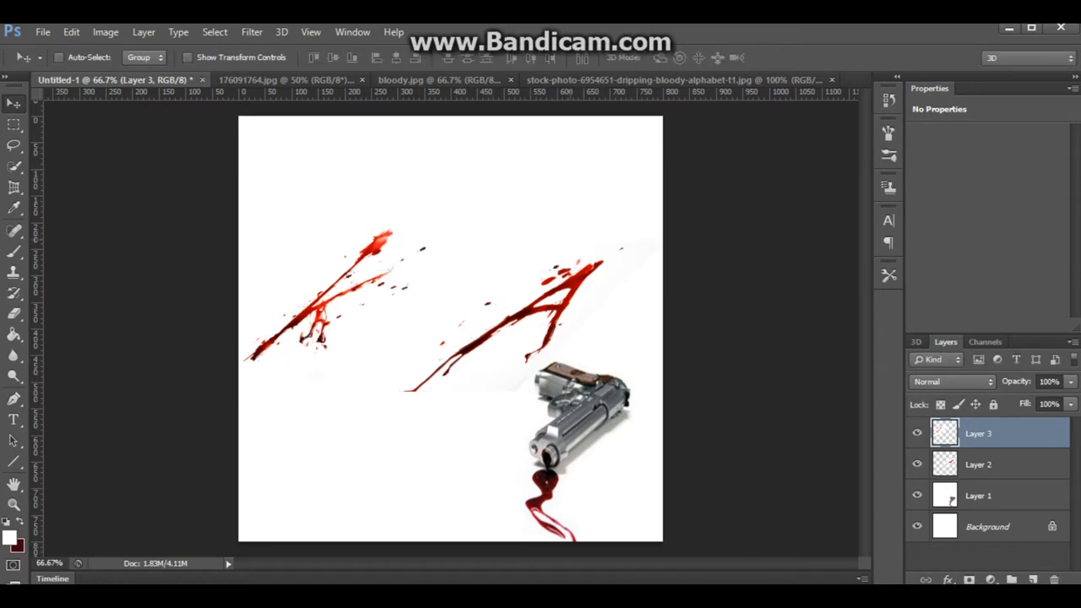
left_click(362, 79)
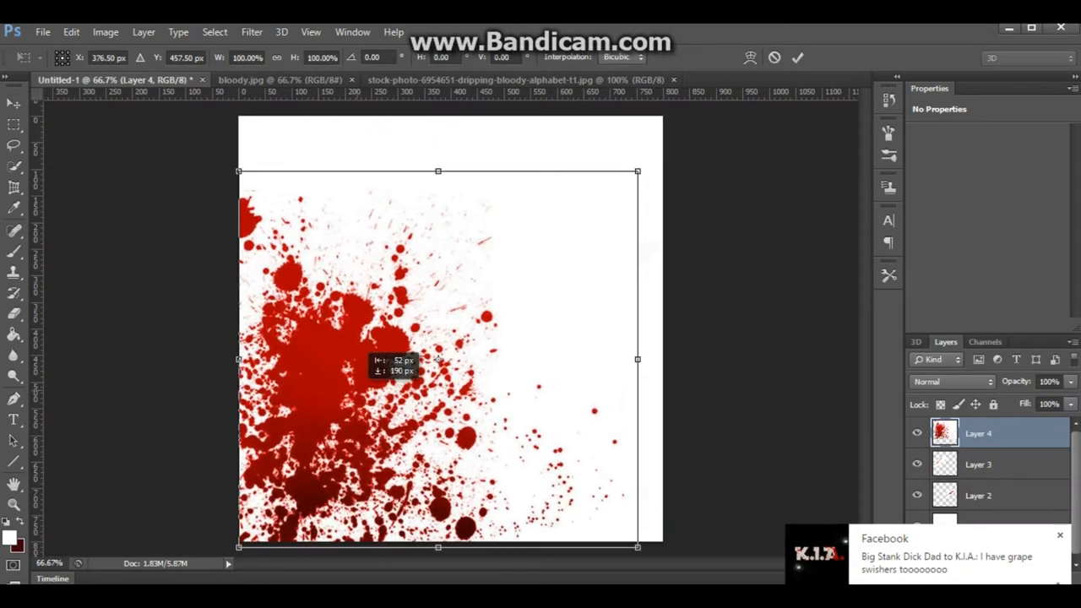
Stretch the splatter, set its blend mode to Darken, and shrink it into the lower-left corner.
left_click_drag(437, 172, 450, 117)
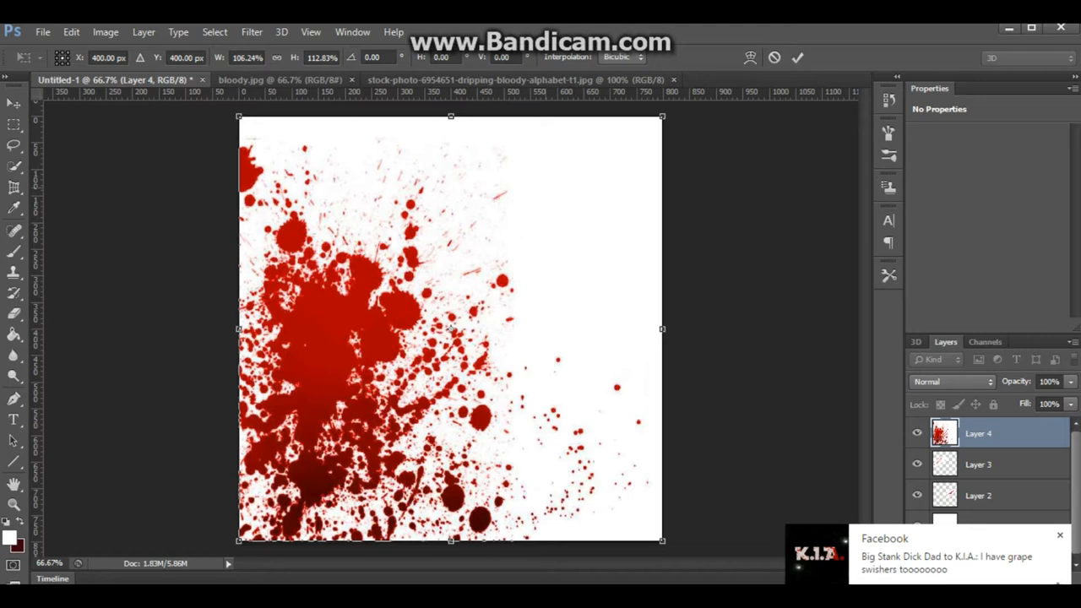
left_click(952, 381)
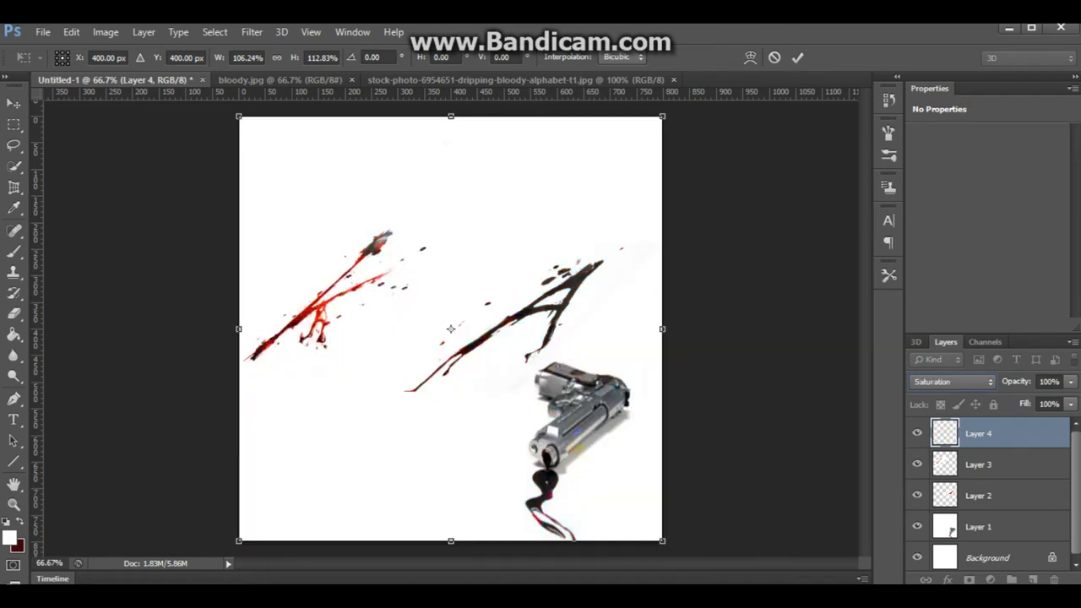
left_click(952, 382)
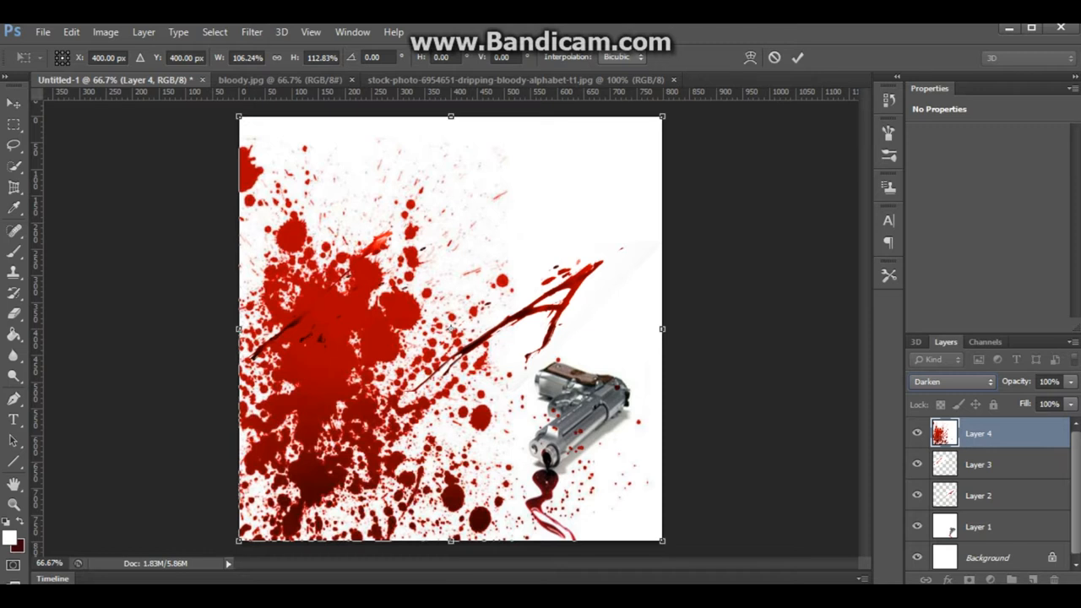
left_click_drag(662, 117, 728, 439)
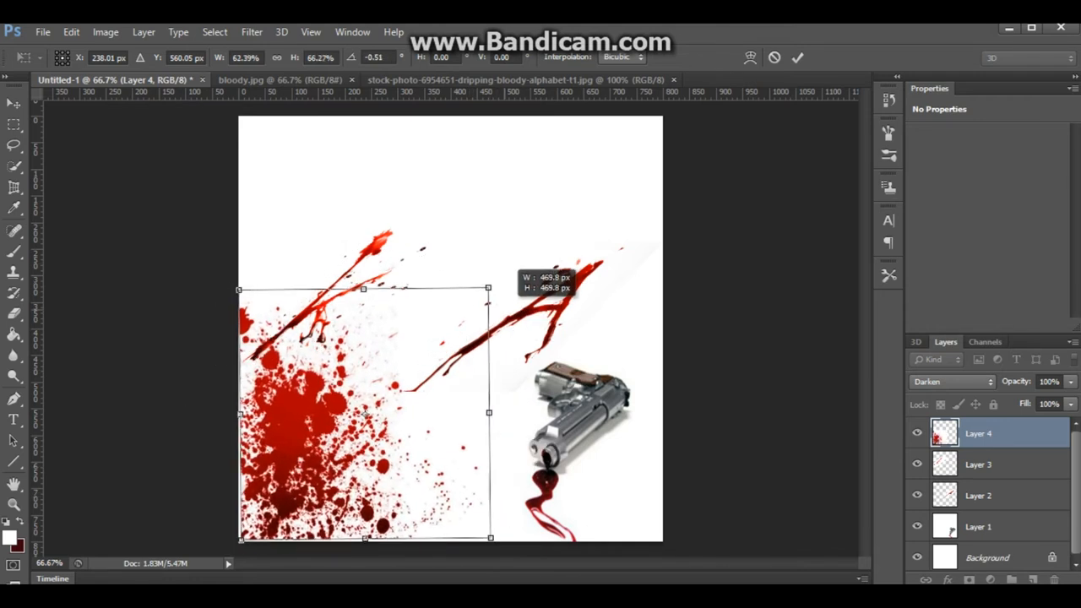
left_click_drag(489, 289, 443, 334)
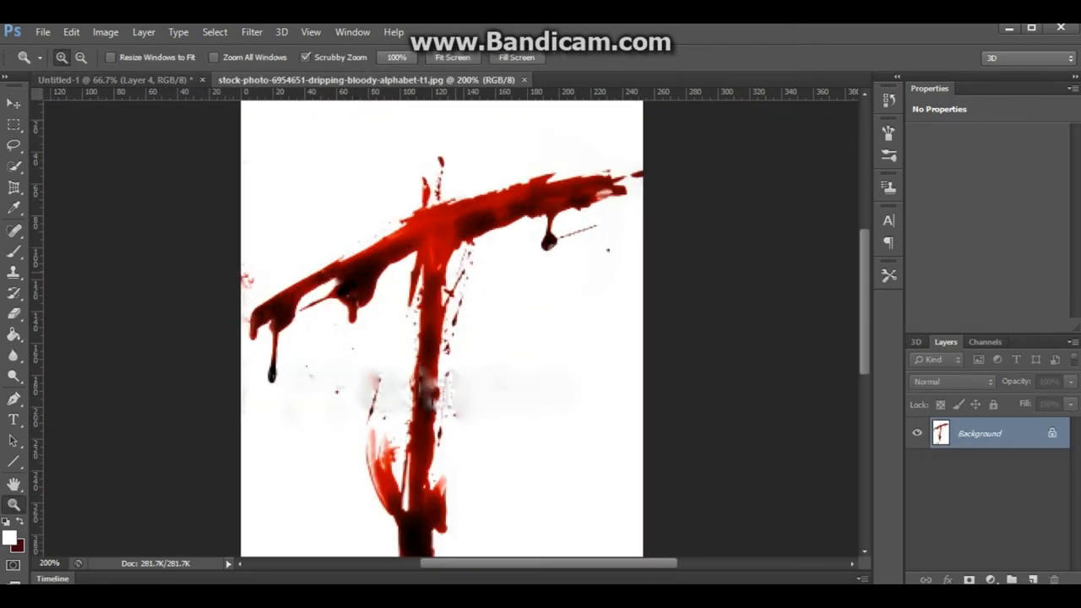
Zoom in on the dripping T, then tilt the perspective crop area to fit the crossbar.
left_click_drag(245, 142, 640, 280)
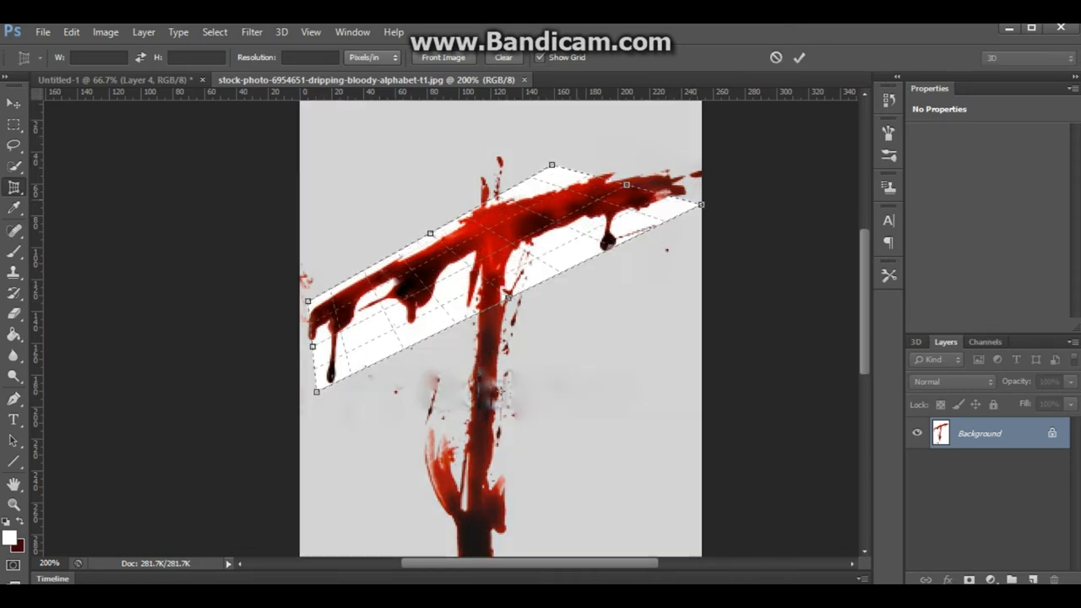
left_click_drag(551, 165, 638, 134)
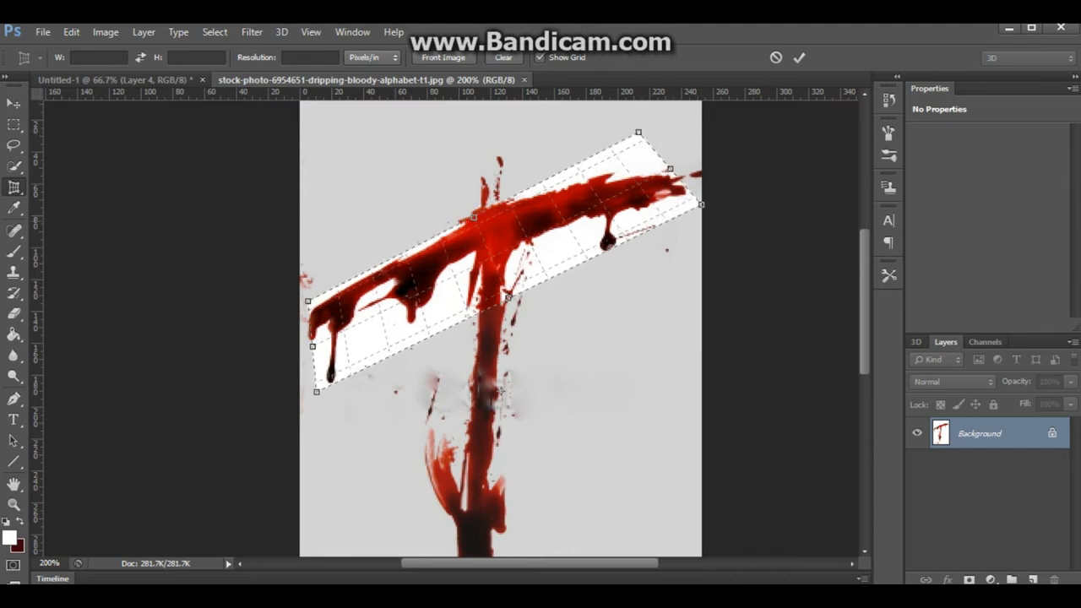
left_click_drag(638, 133, 632, 123)
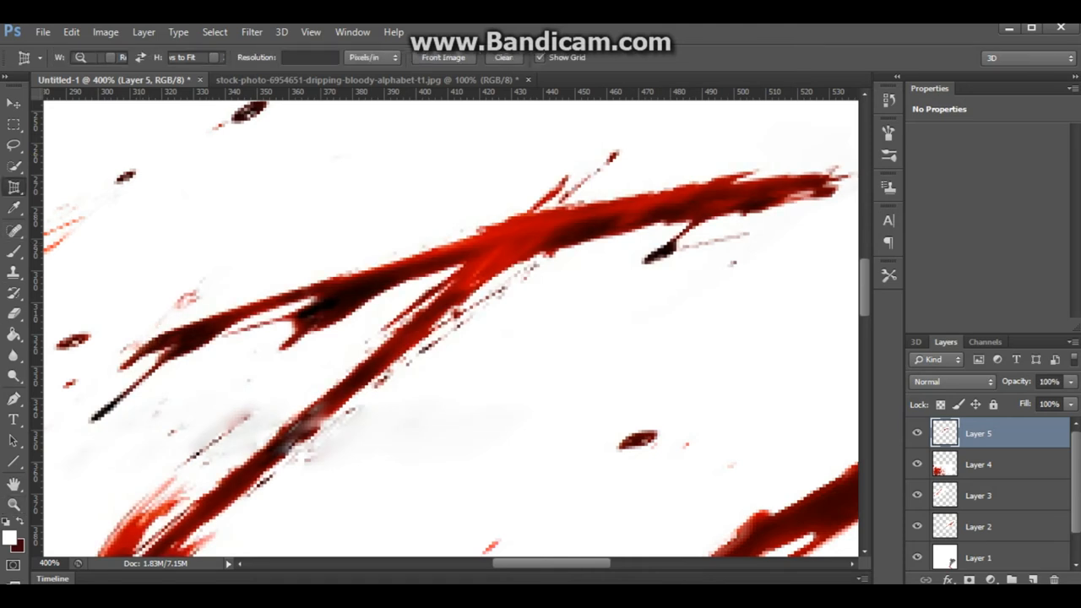
Lasso a narrow strip along the top edge of the crossbar on Layer 5.
left_click_drag(162, 336, 821, 181)
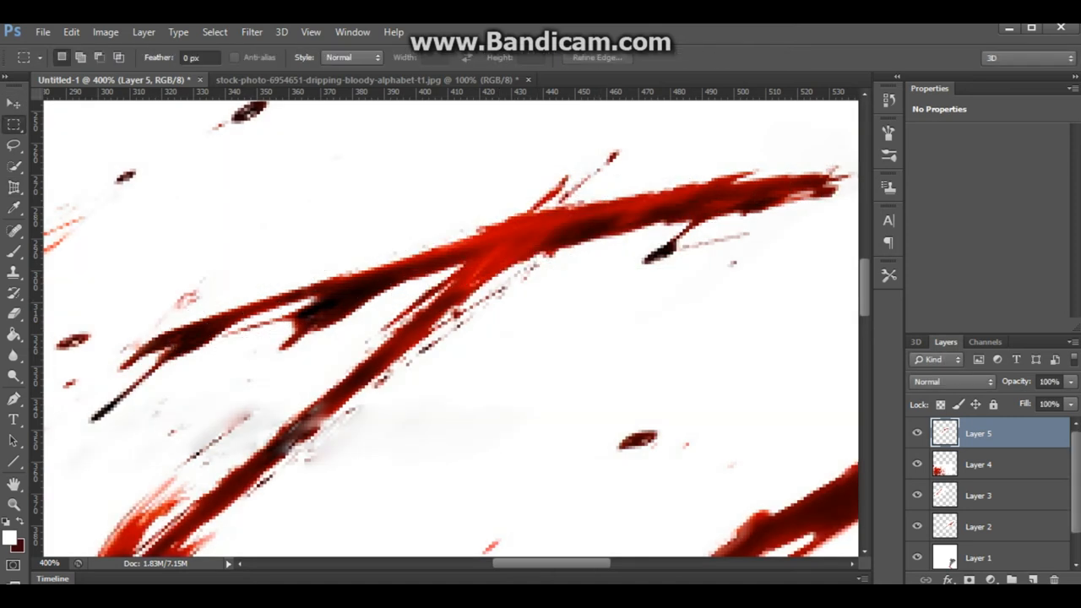
left_click_drag(114, 302, 789, 361)
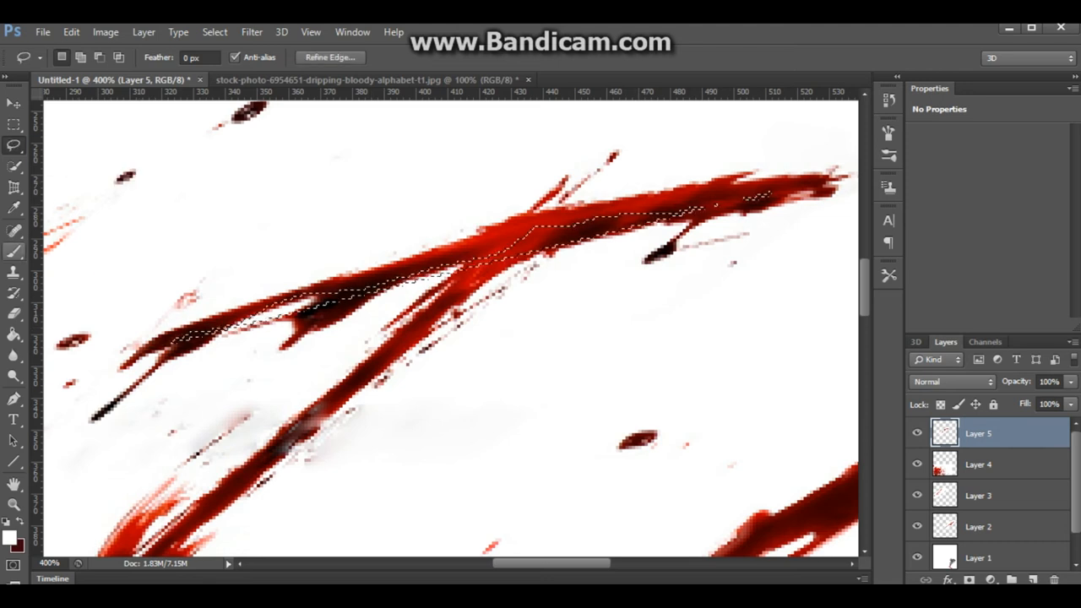
left_click(394, 32)
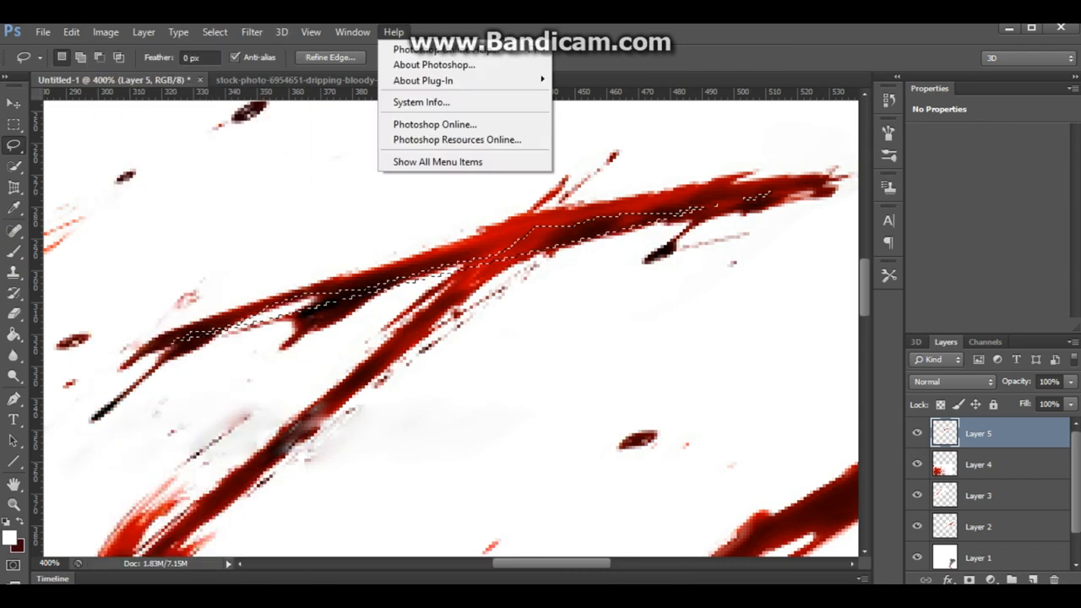